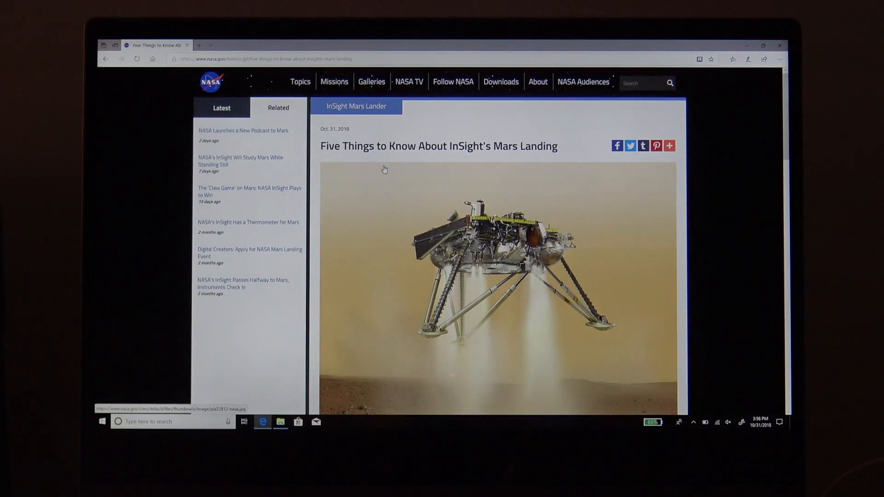
# Step: Close the Rhythmbox podcast player and the Settings Sound window, leaving the empty Ubuntu desktop
pyautogui.click(333, 421)
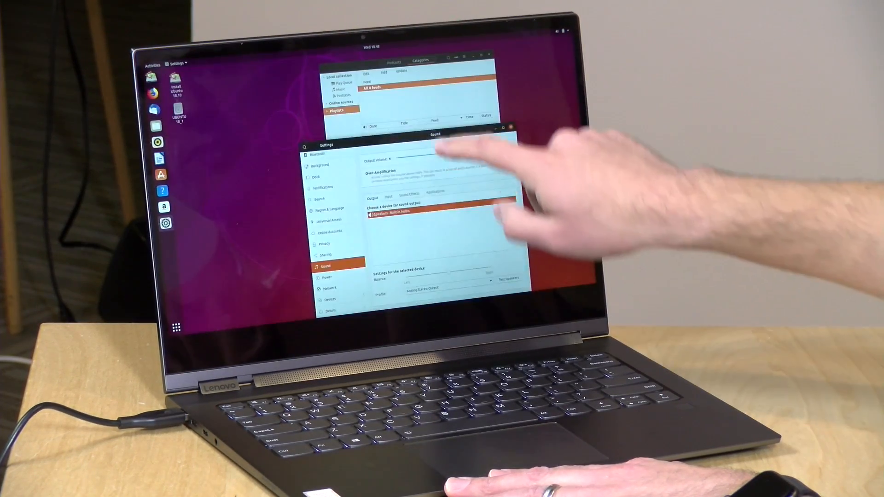
pyautogui.click(444, 145)
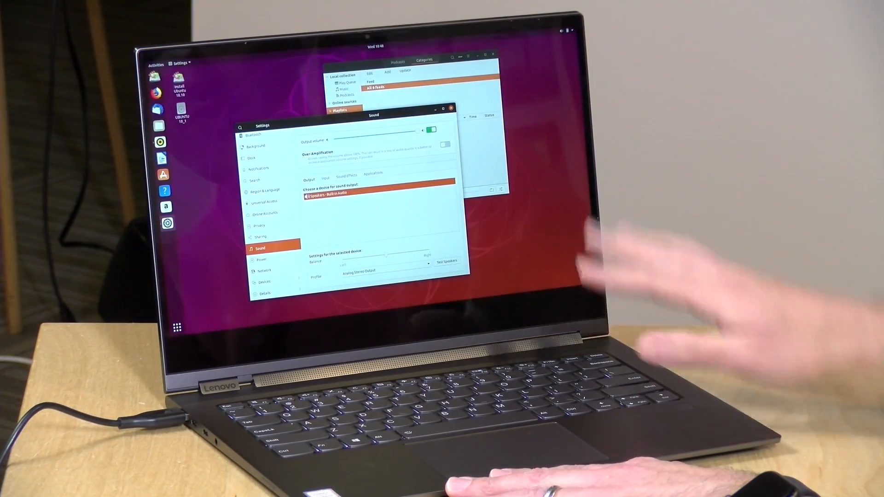
pyautogui.moveTo(479, 226)
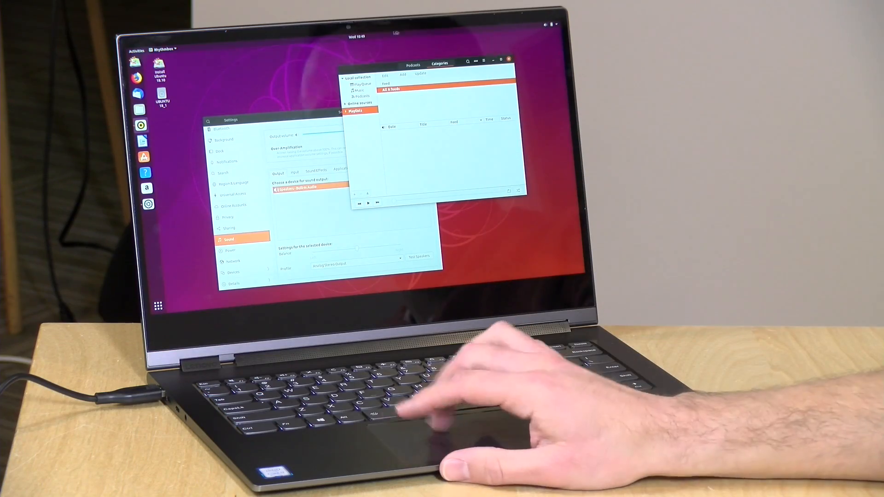
pyautogui.click(508, 58)
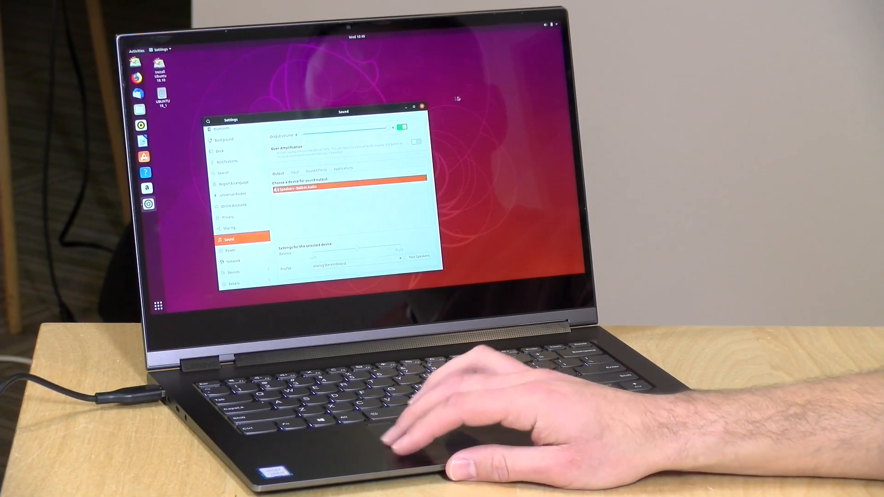
pyautogui.click(421, 105)
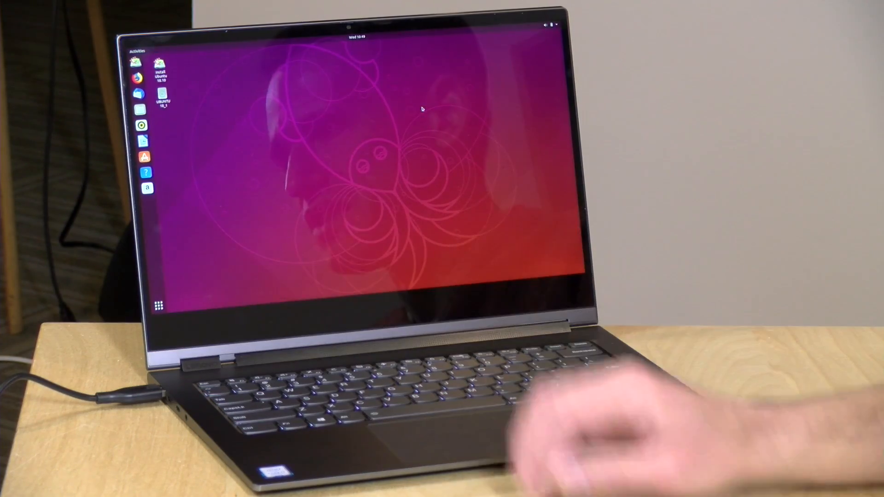